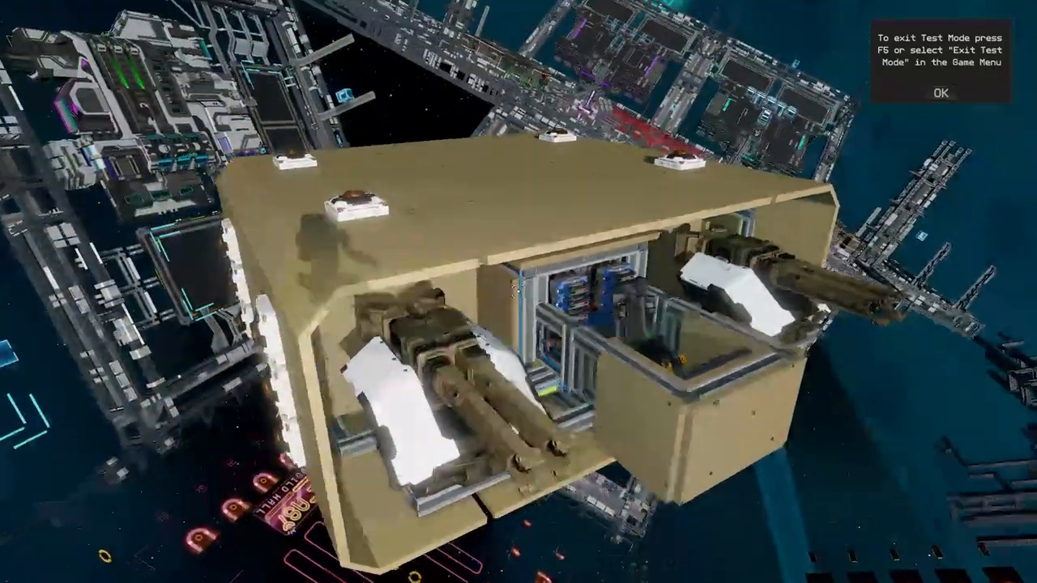
Step: Bring up the game menu with Exit Test Mode while viewing the turreted module
{"action": "key", "text": "Escape"}
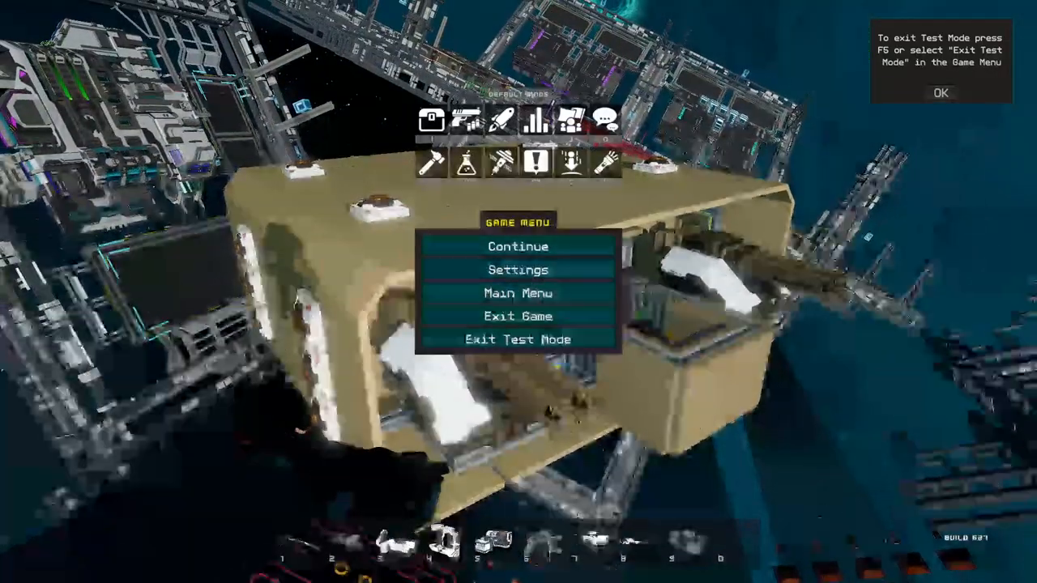